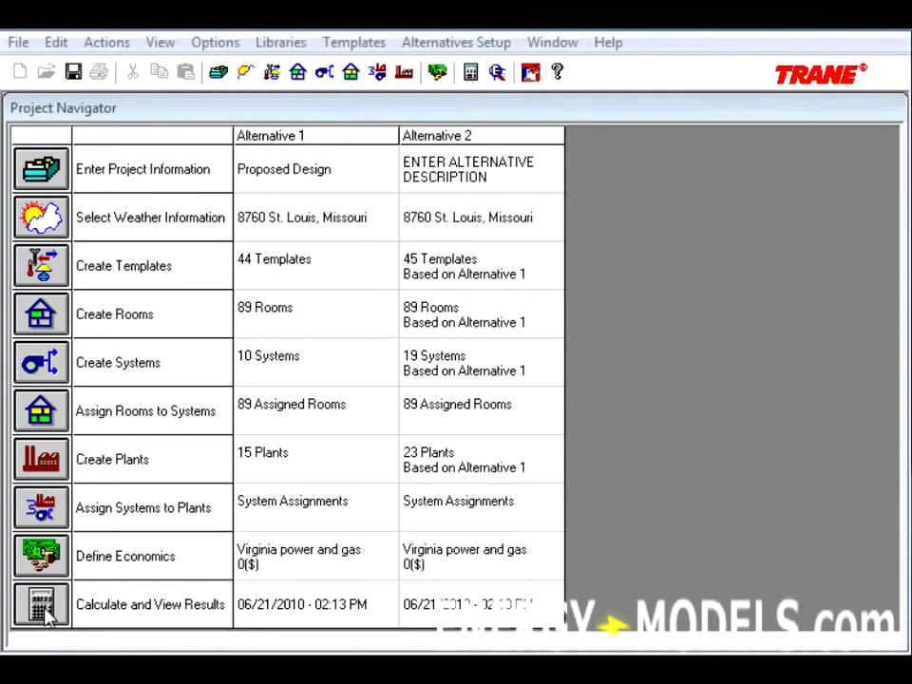
Open Calculate and View Results from the Project Navigator, with Design, System, Energy and Economics ready
{"action": "left_click", "coordinate": [41, 604]}
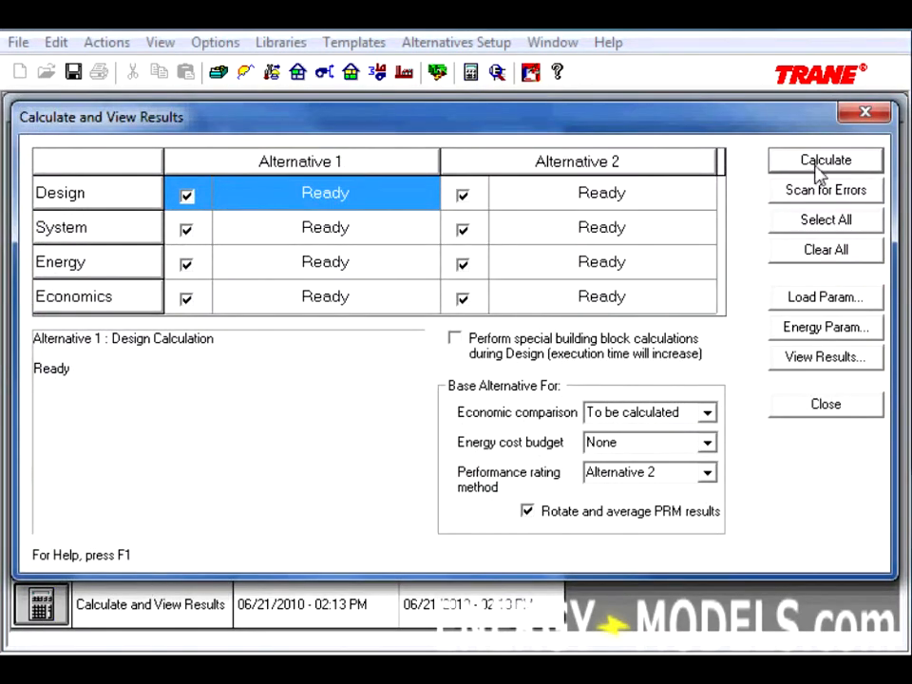
{"action": "left_click", "coordinate": [825, 160]}
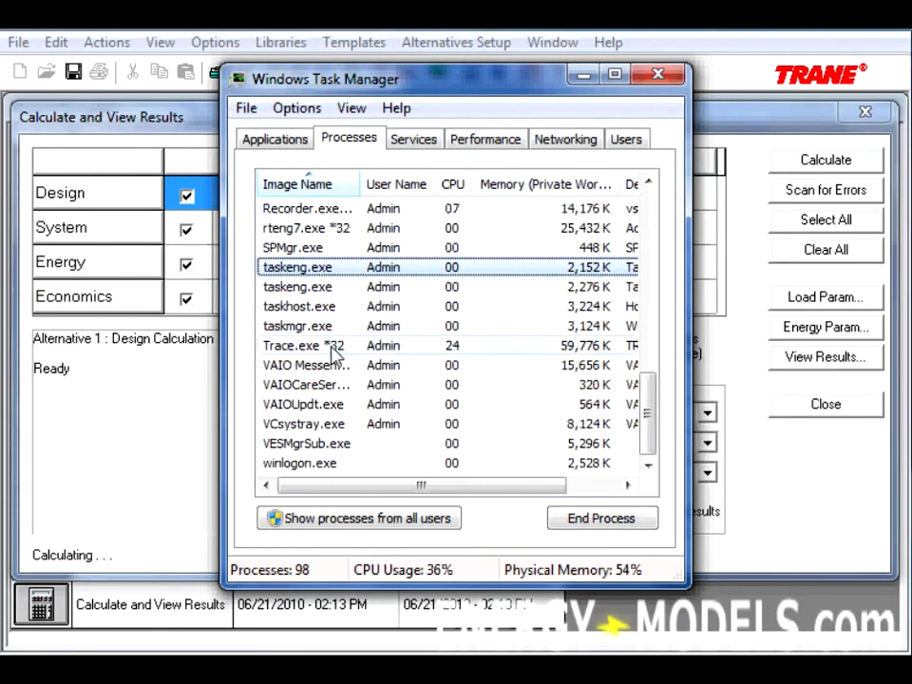
Set the Trace.exe *32 process to High priority and close Task Manager
{"action": "right_click", "coordinate": [304, 345]}
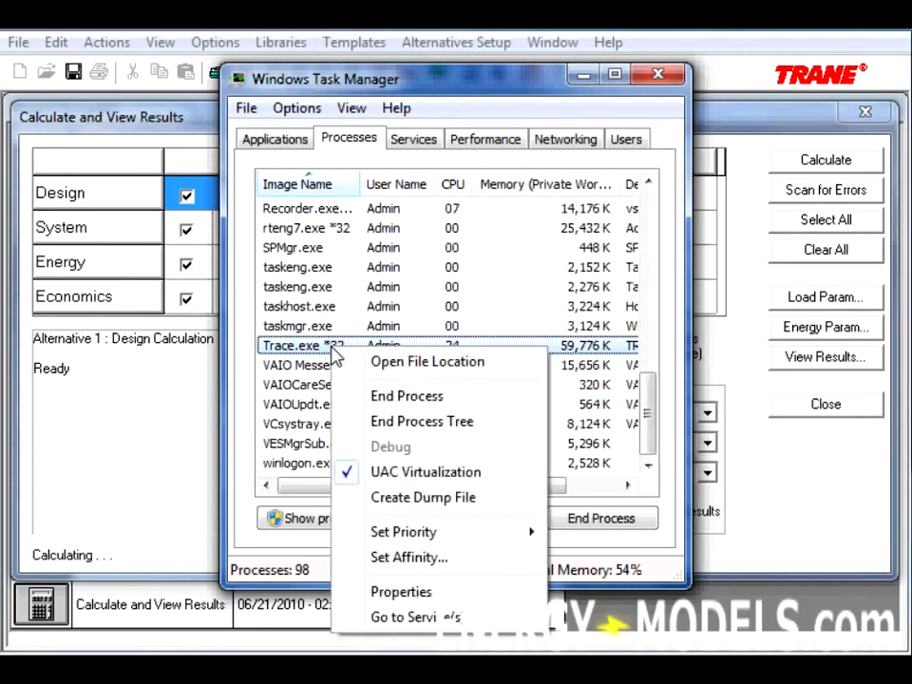
{"action": "mouse_move", "coordinate": [403, 531]}
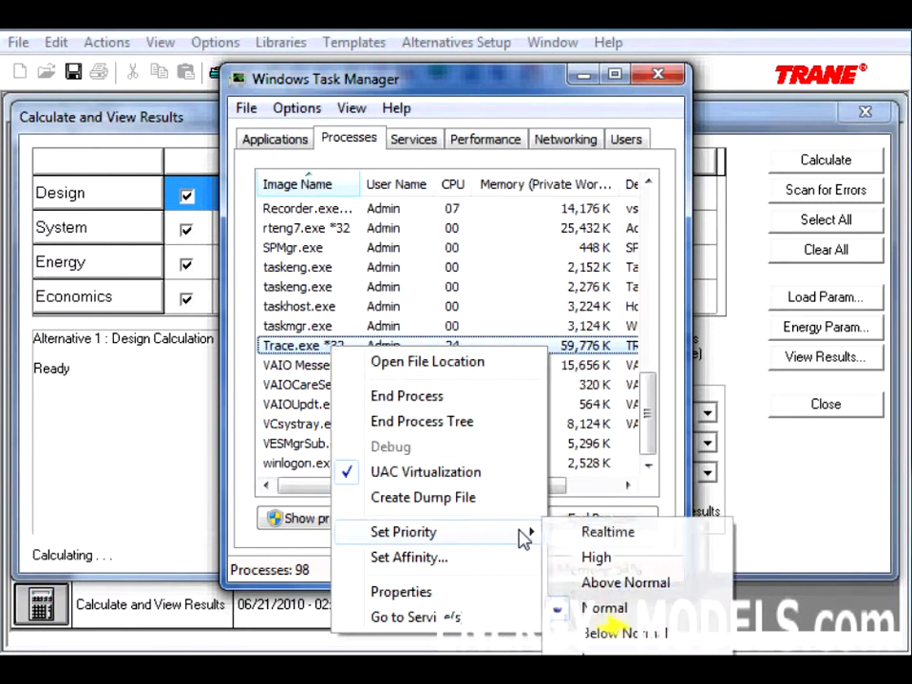
{"action": "left_click", "coordinate": [604, 608]}
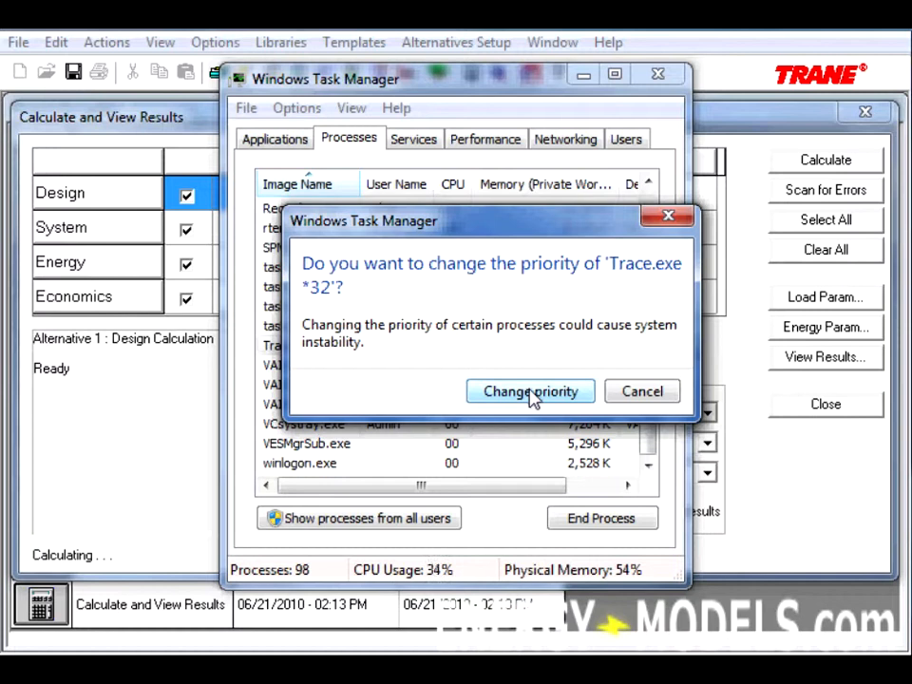
{"action": "left_click", "coordinate": [531, 391]}
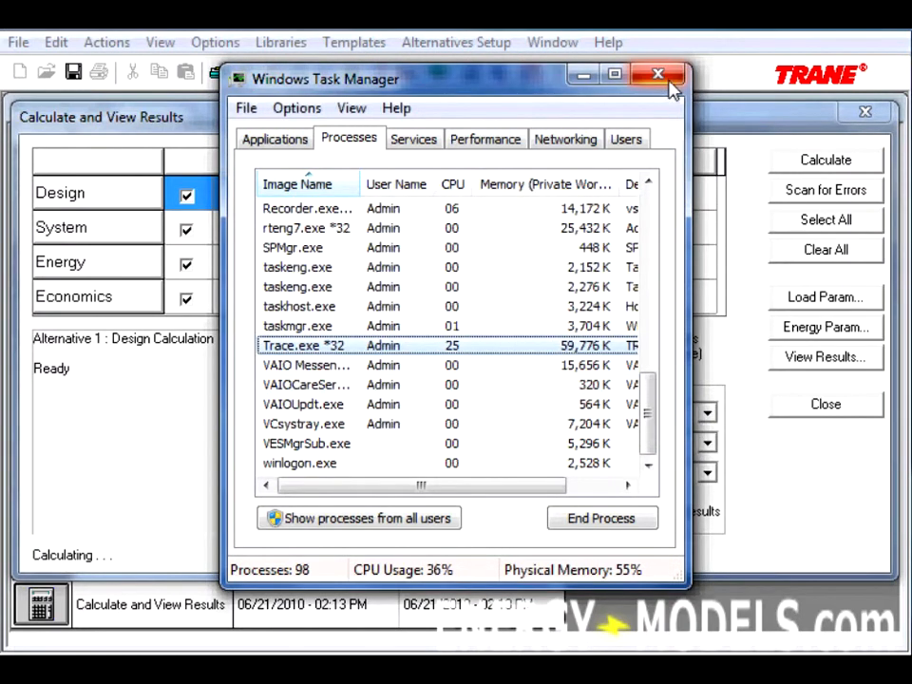
{"action": "left_click", "coordinate": [657, 74]}
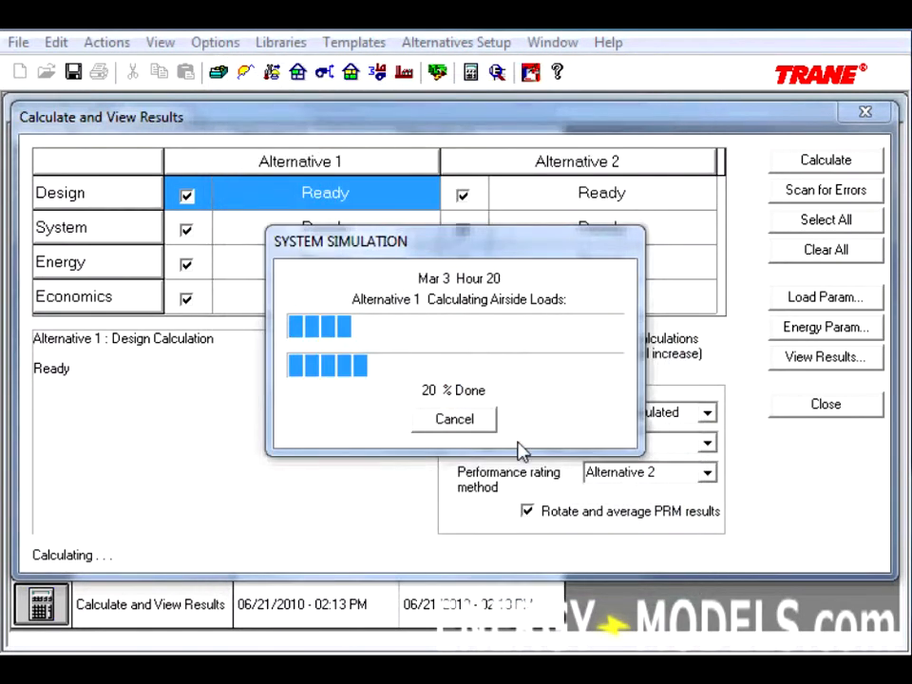